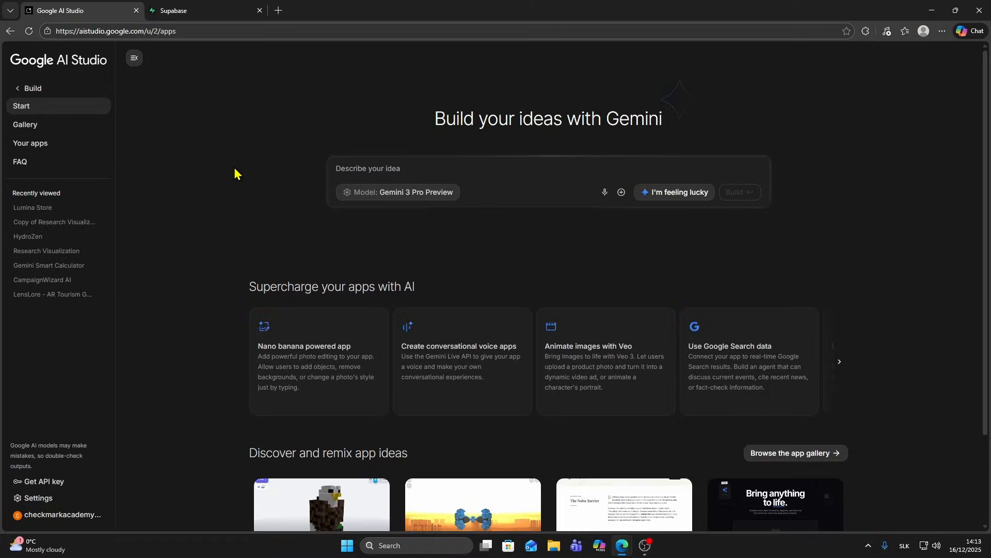
# Switch to the Supabase tab showing the organisation's Projects page.
pyautogui.click(190, 10)
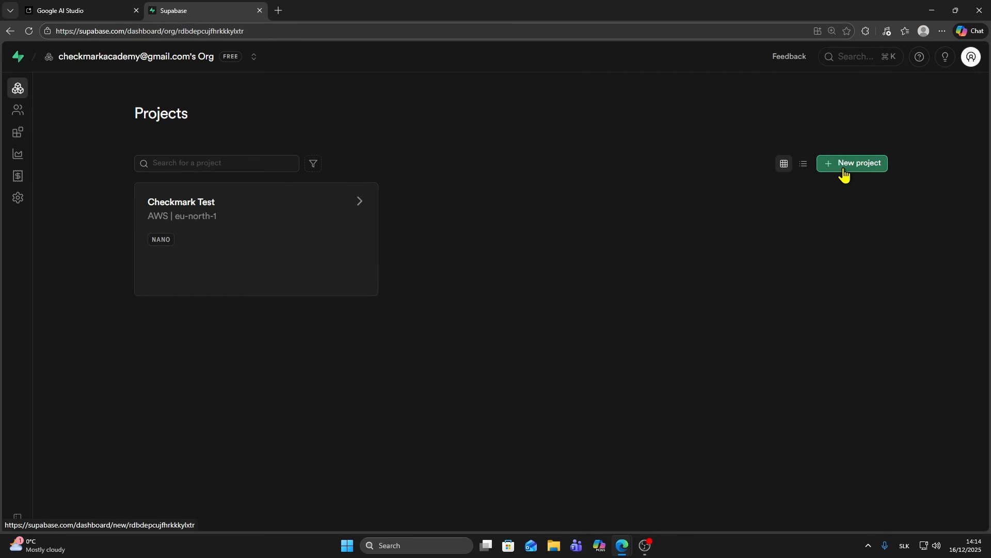
# Create a Supabase project named 'google ai studio test' in Europe with the generated password.
pyautogui.click(852, 163)
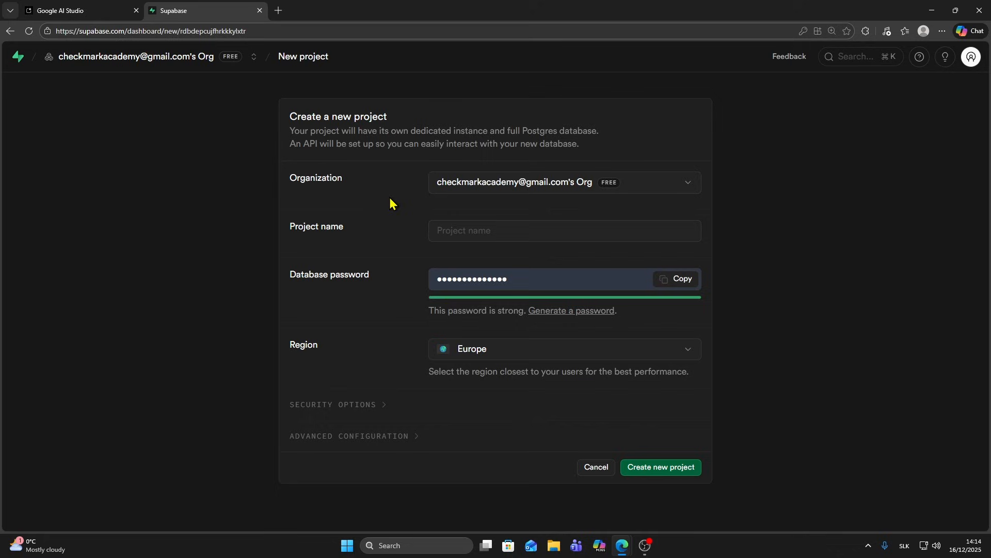
pyautogui.moveTo(555, 188)
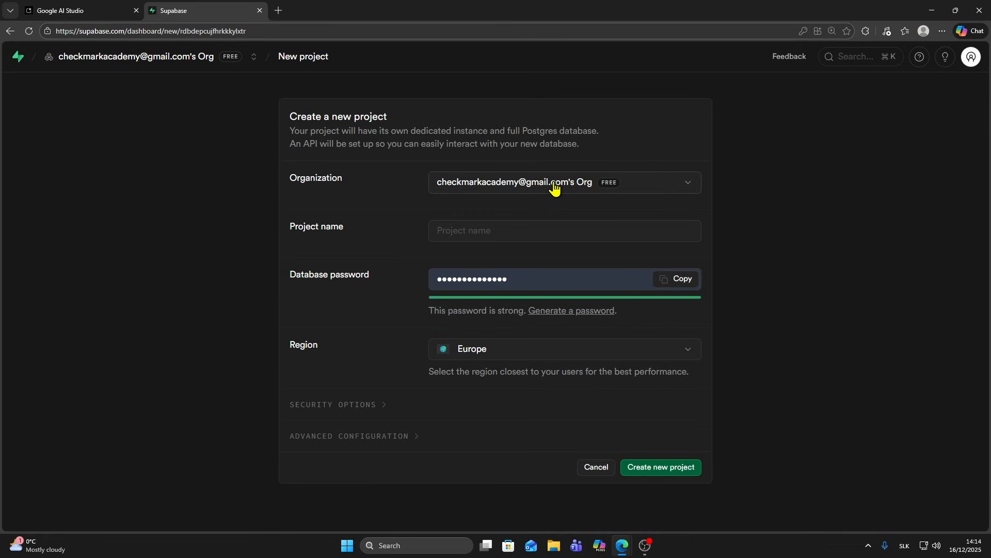
pyautogui.click(562, 230)
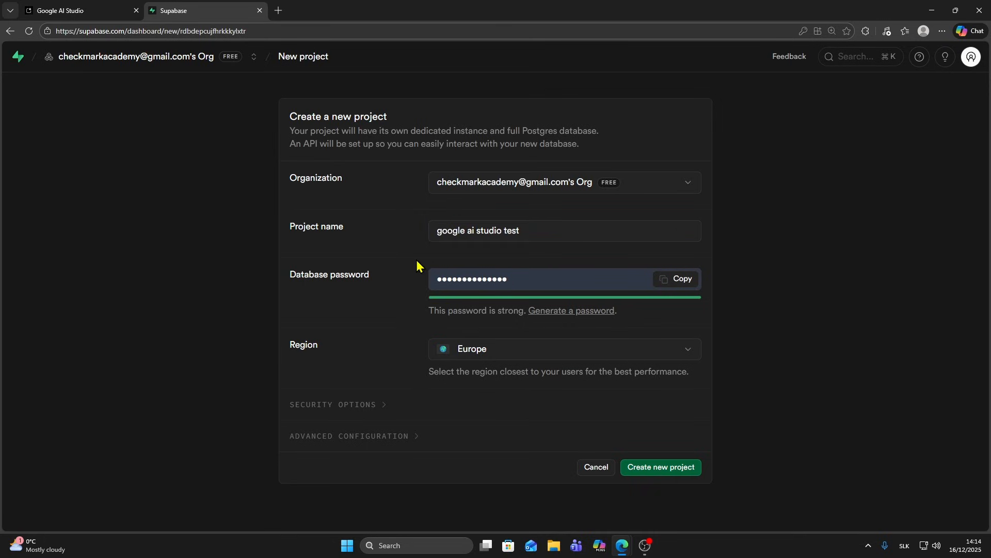
pyautogui.moveTo(569, 311)
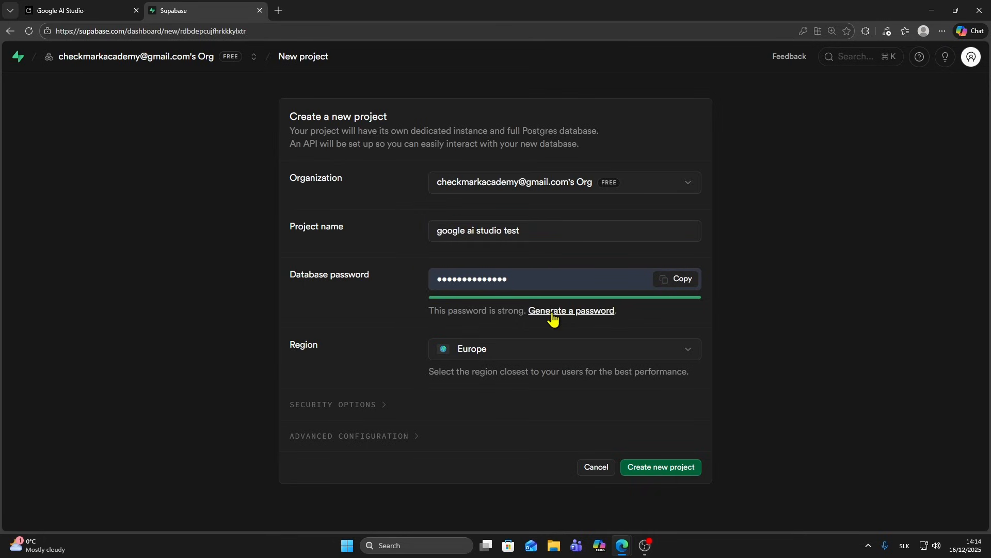
pyautogui.moveTo(560, 318)
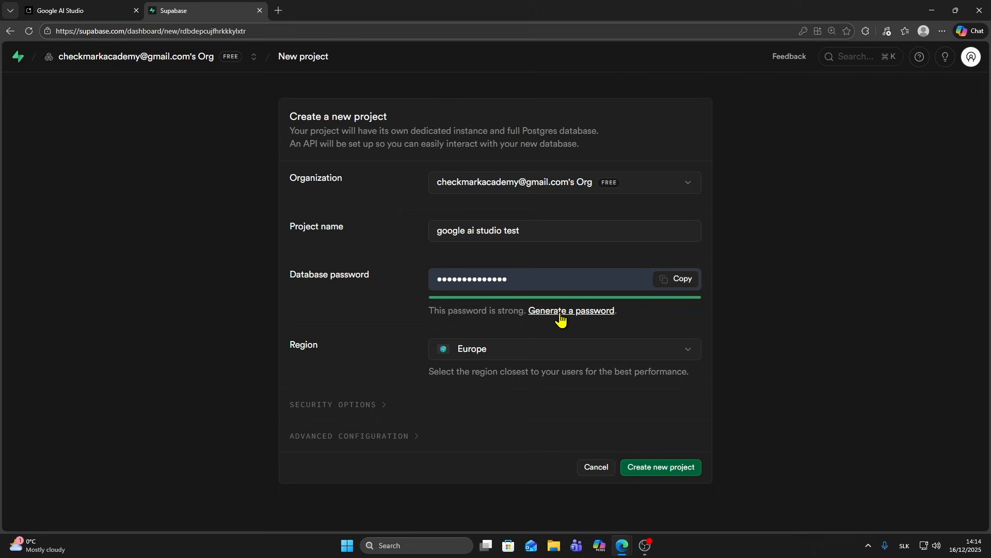
pyautogui.moveTo(660, 467)
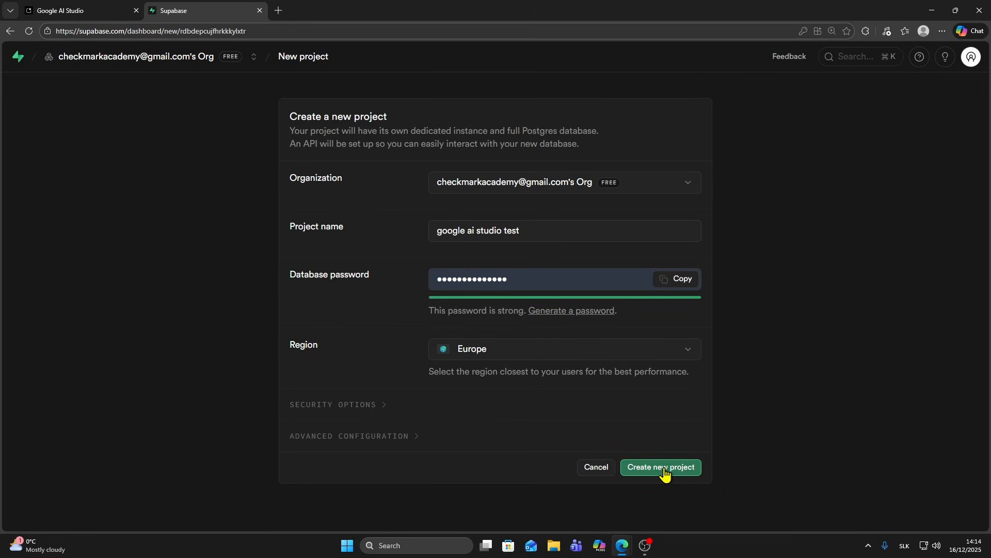
pyautogui.click(660, 467)
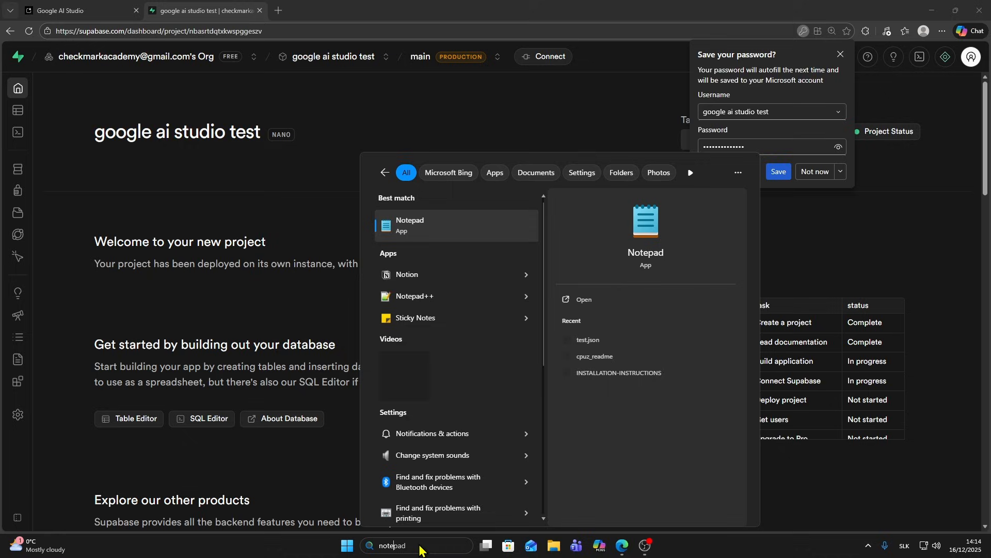
# Open a blank Notepad note and the project's General settings page side by side.
pyautogui.click(409, 225)
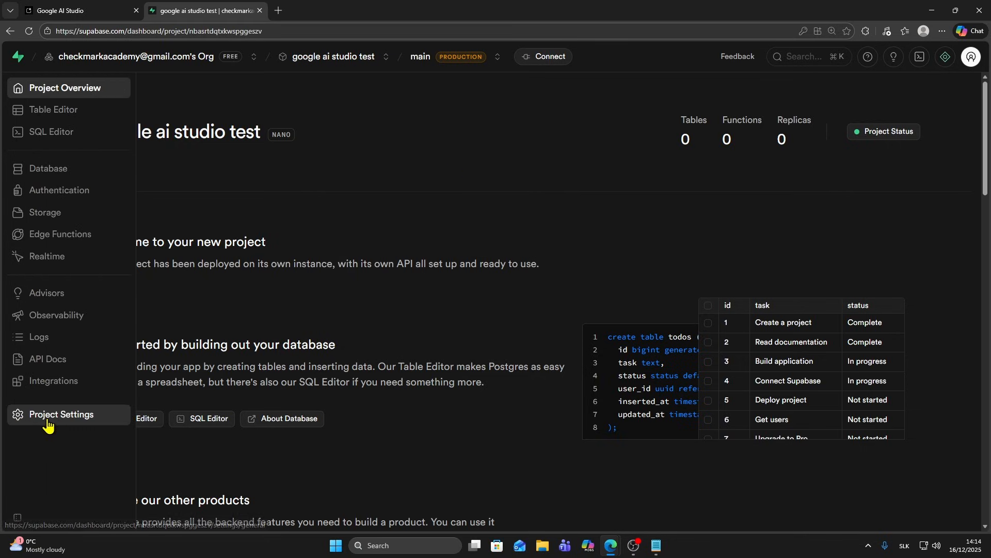
pyautogui.click(62, 414)
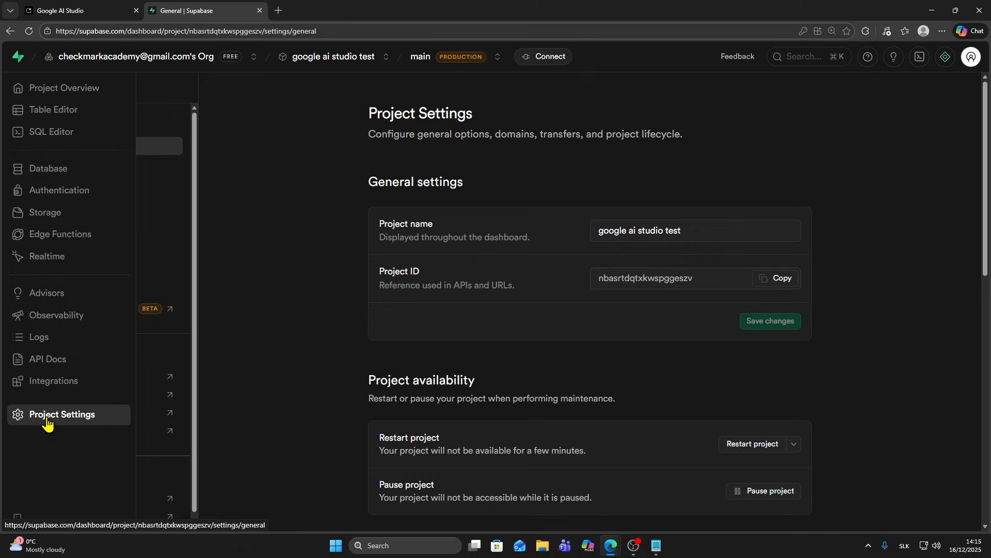
pyautogui.click(62, 414)
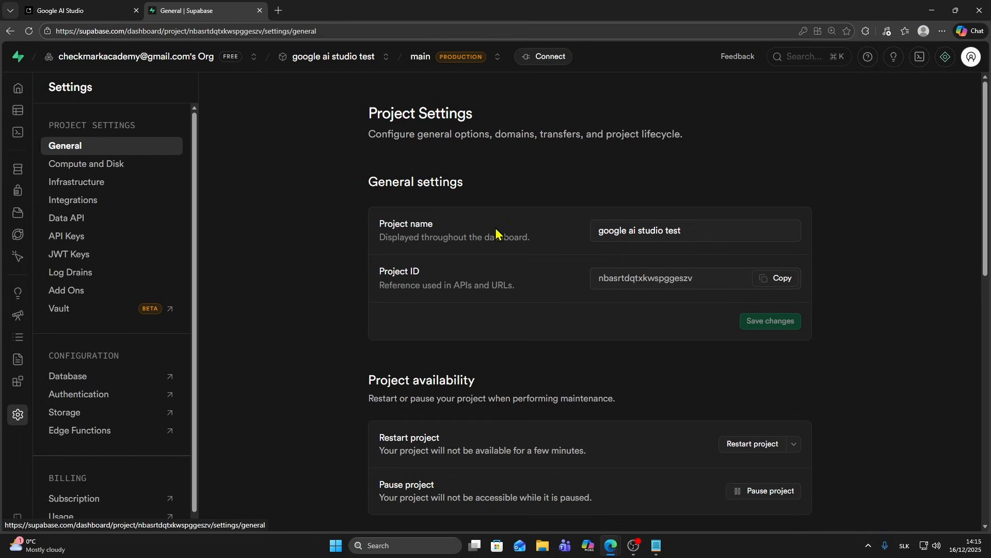
pyautogui.click(656, 545)
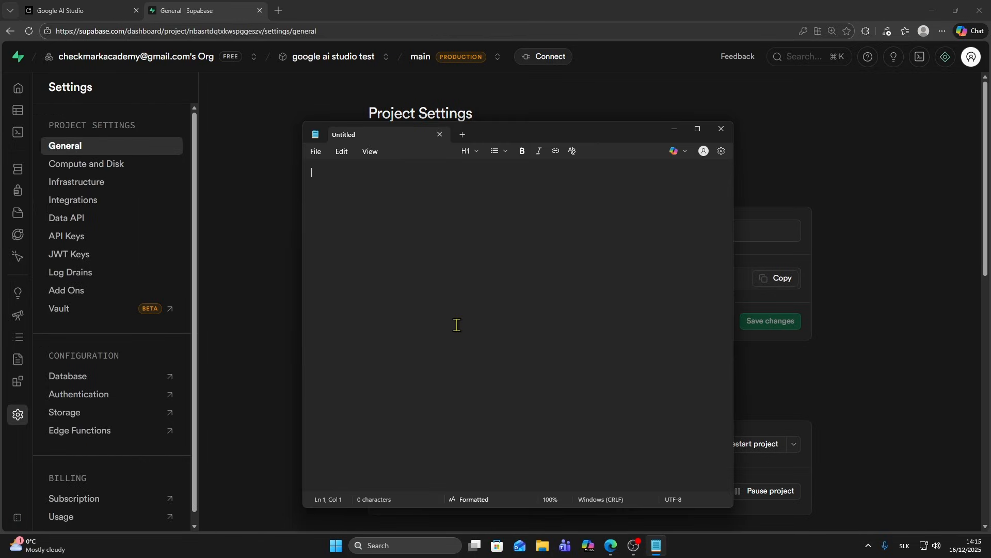
# Note the project name 'google ai studio test' and Project ID nbasrtdqtxkwspggeszv in Notepad.
pyautogui.write('Project n')
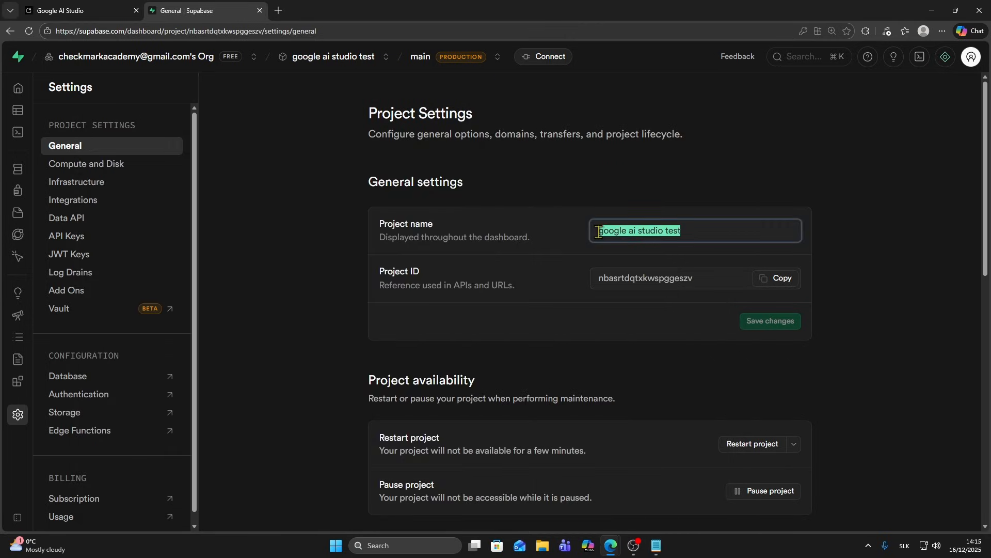
pyautogui.click(656, 545)
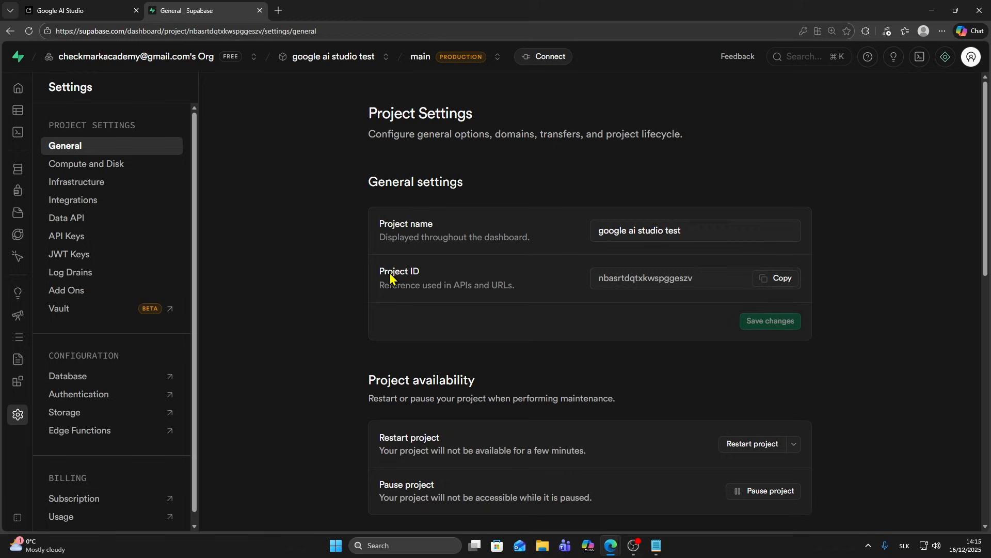
pyautogui.doubleClick(390, 271)
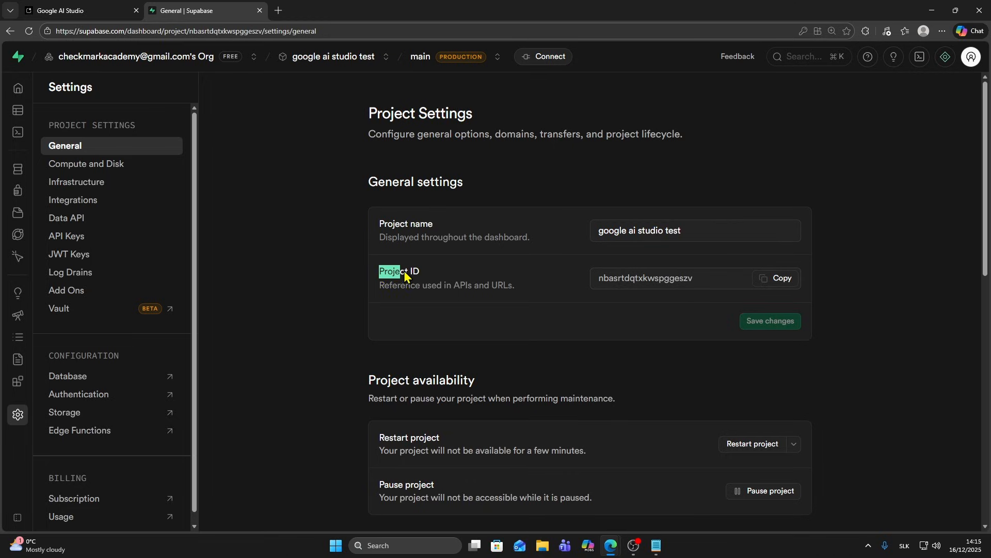
pyautogui.click(781, 279)
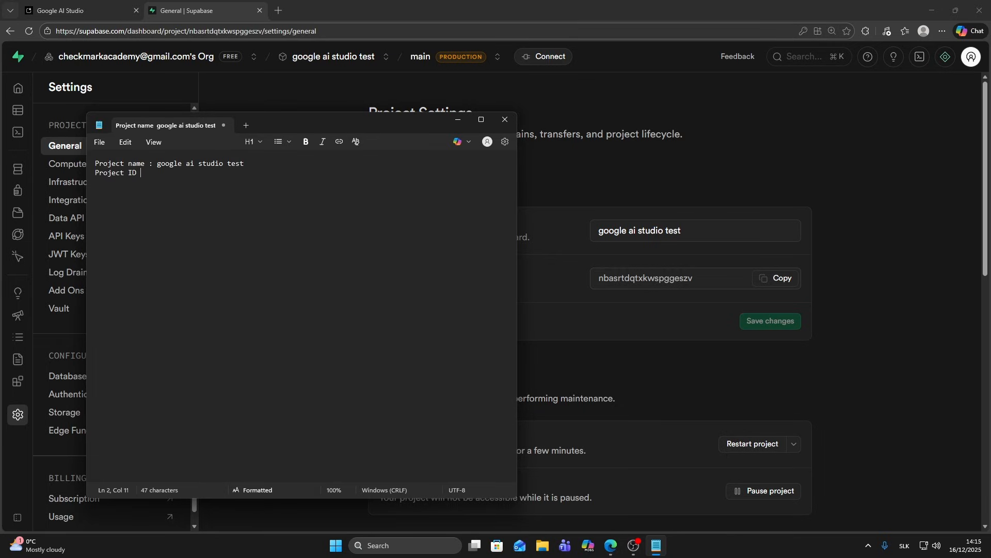
pyautogui.write(': nbasrtdqtxkwspggeszv')
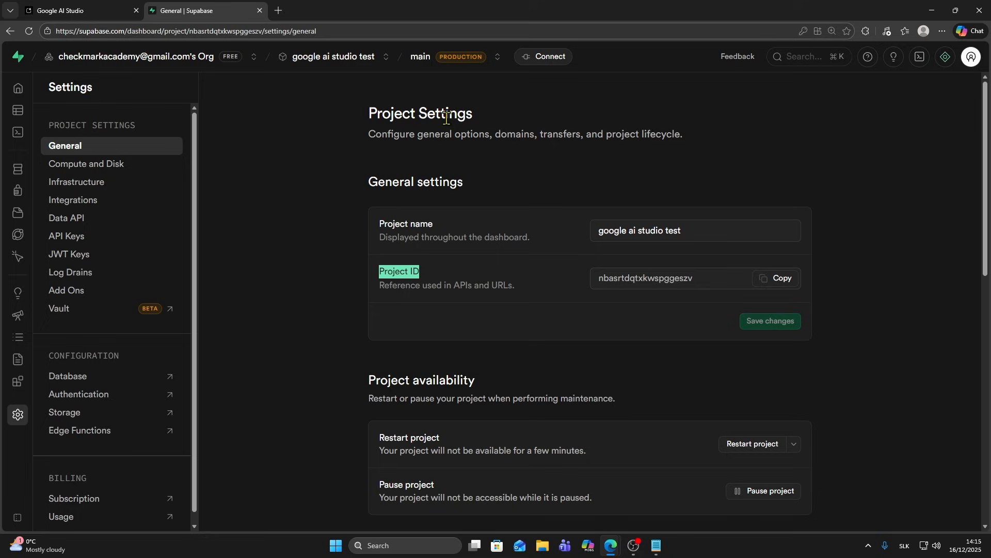
pyautogui.moveTo(343, 138)
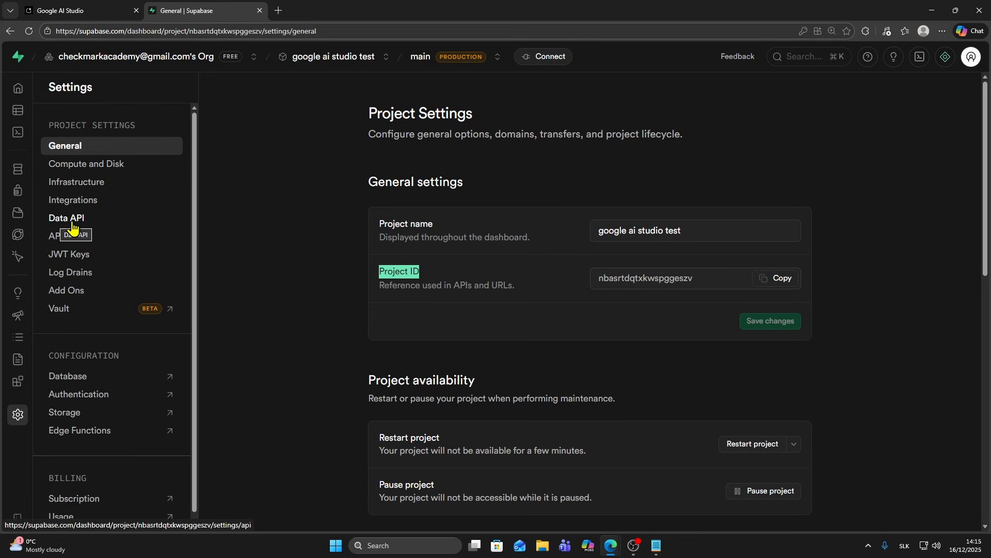
pyautogui.click(65, 218)
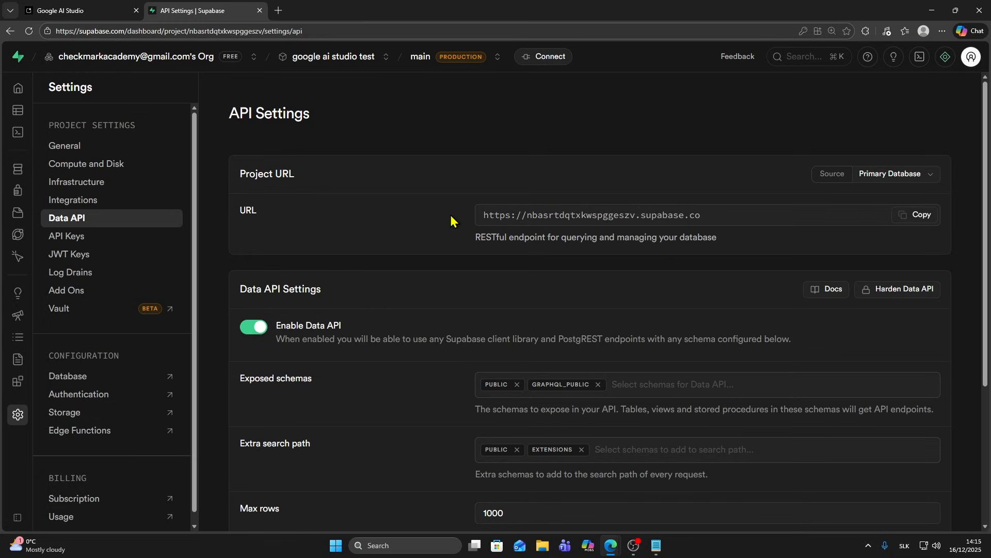
pyautogui.moveTo(663, 220)
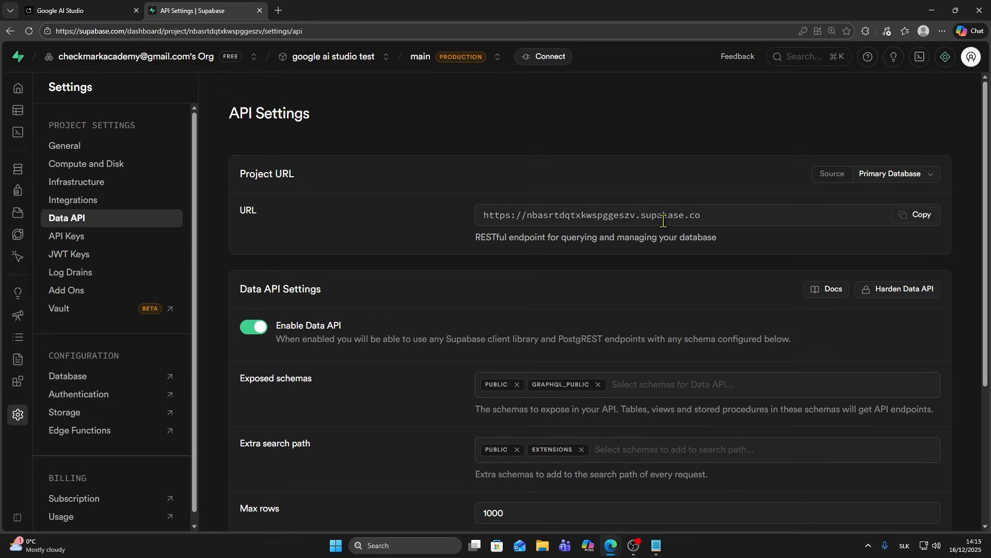
pyautogui.click(914, 215)
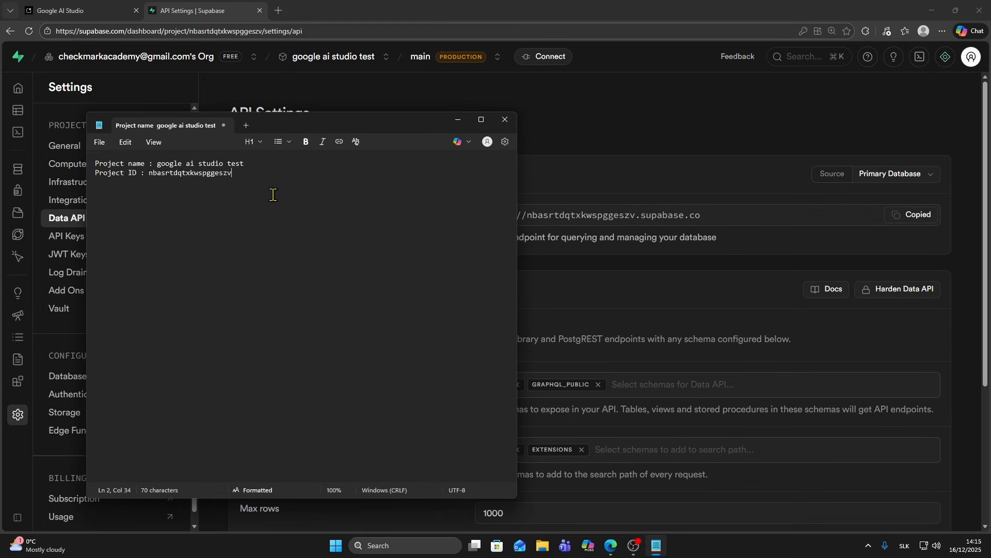
pyautogui.write('Project UI')
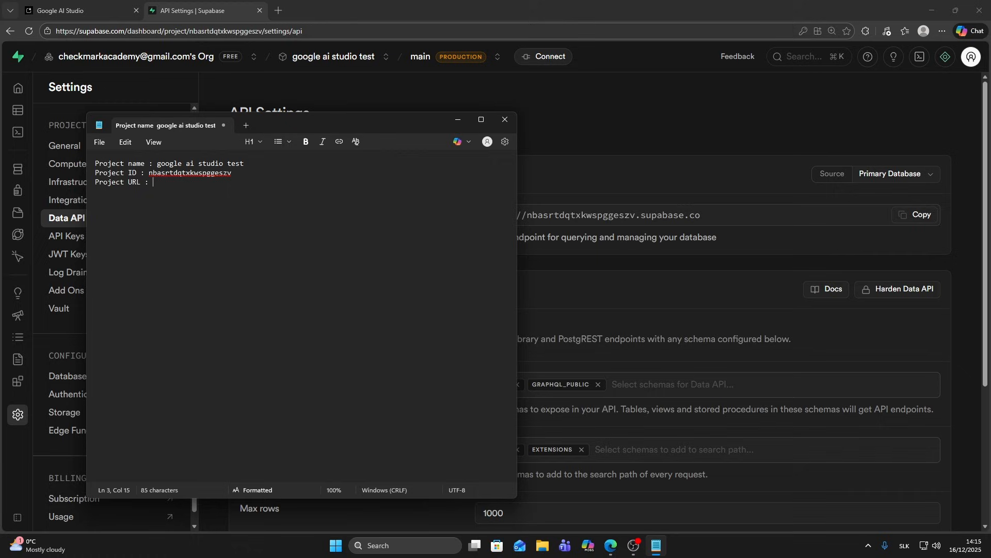
pyautogui.write('https://nbasrtdqtxkwspggeszv.supabase.co')
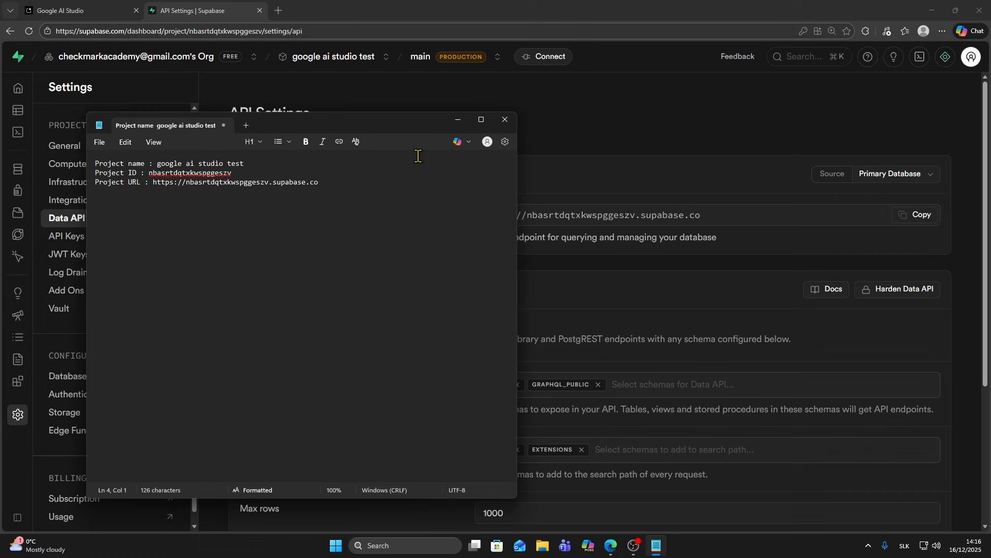
pyautogui.write('P')
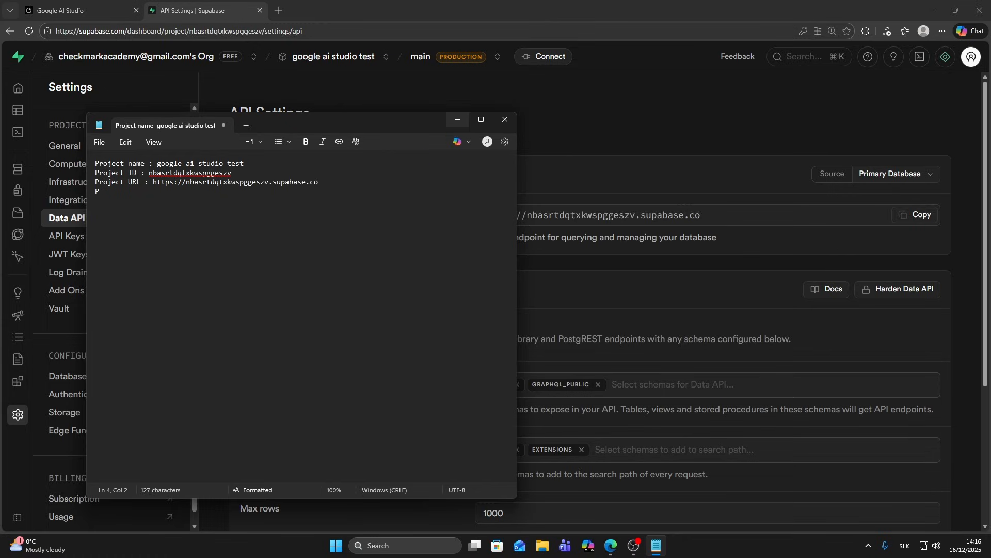
pyautogui.write('ublic API')
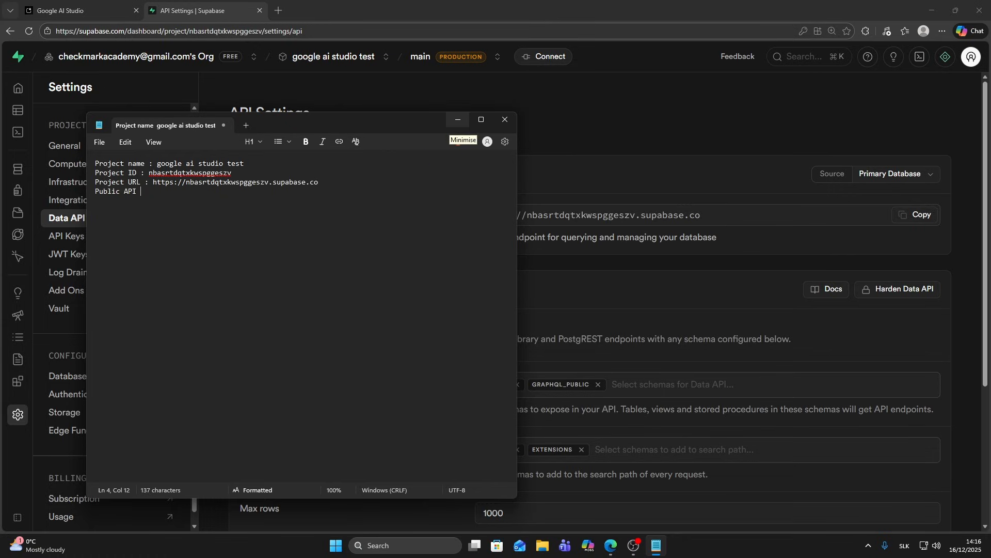
pyautogui.write('KEY:')
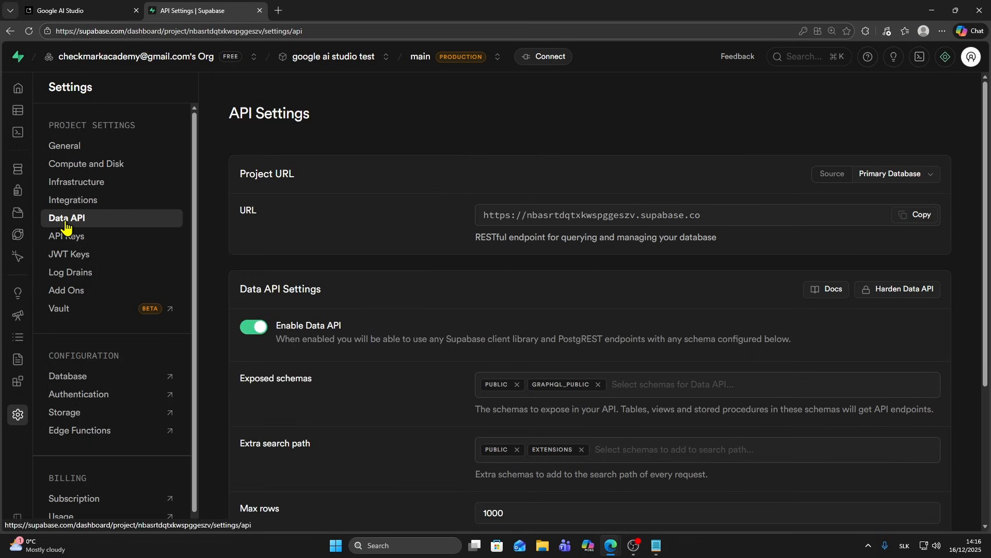
pyautogui.moveTo(65, 246)
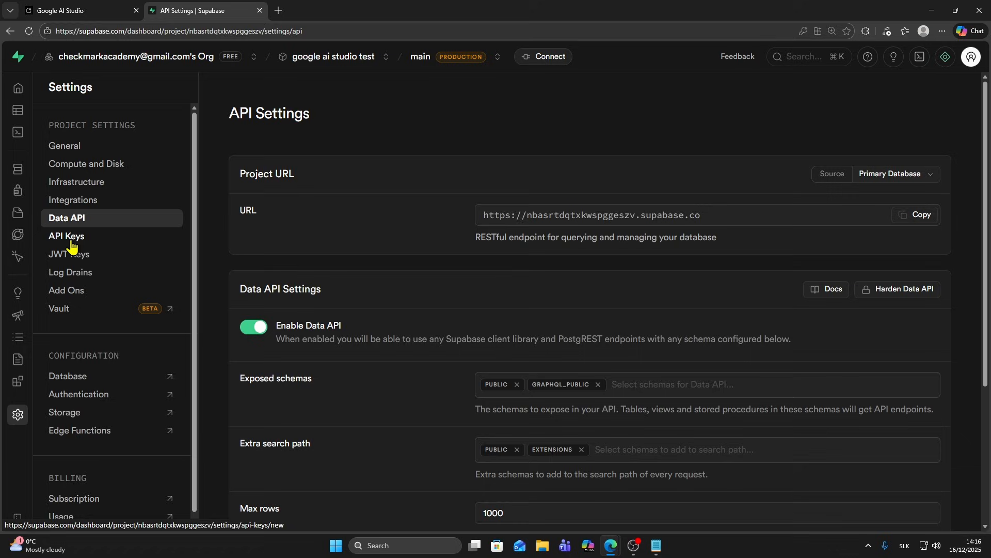
# Copy the default publishable key from the project's API Keys settings.
pyautogui.click(67, 237)
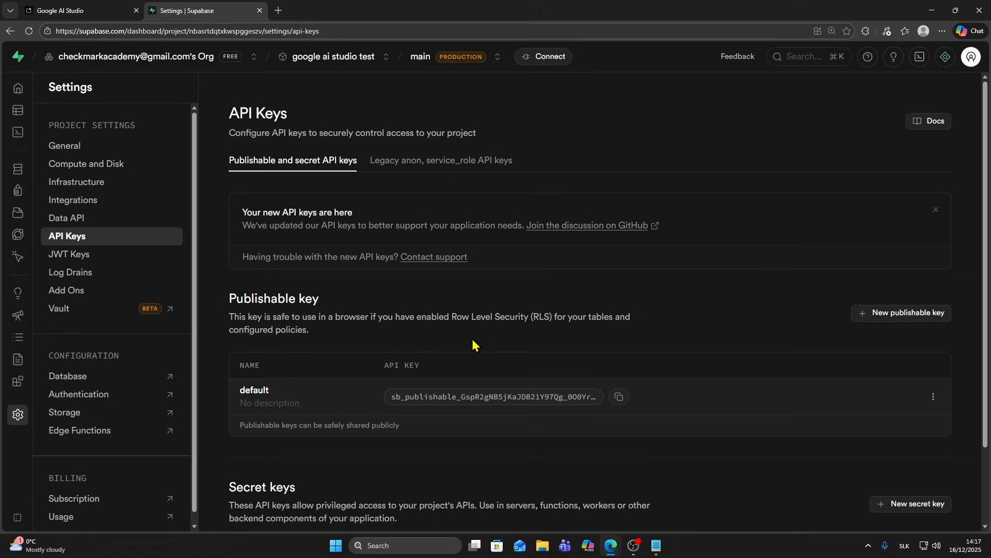
pyautogui.moveTo(618, 397)
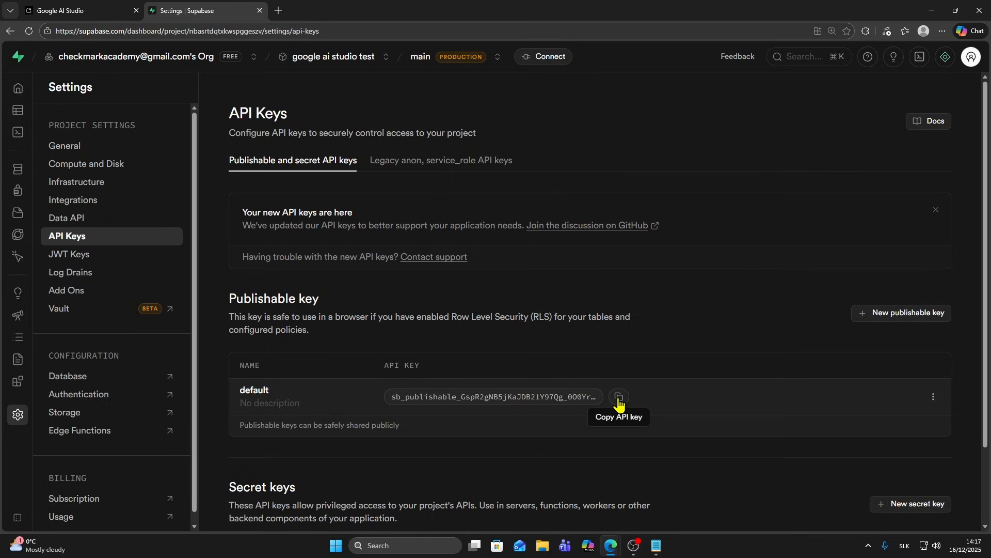
pyautogui.click(617, 397)
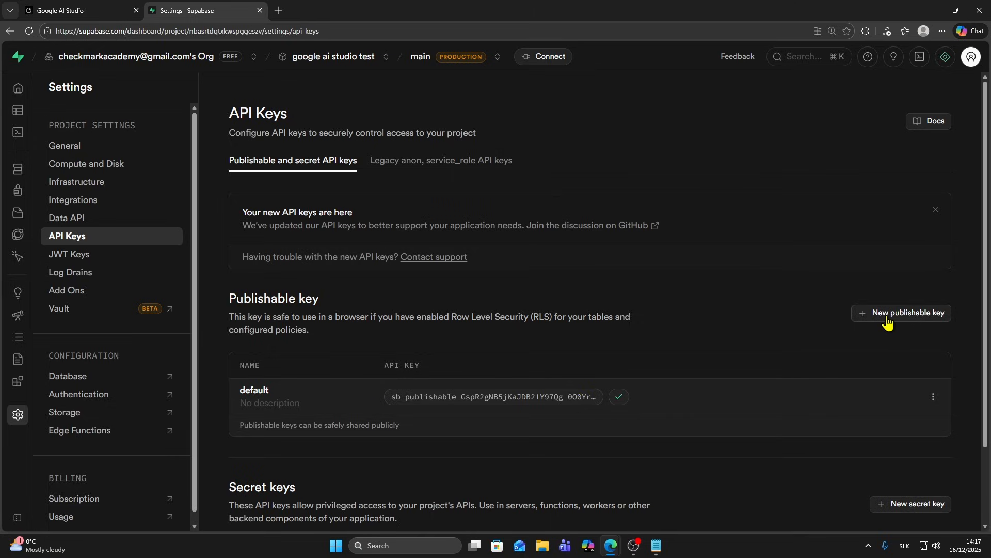
pyautogui.click(932, 397)
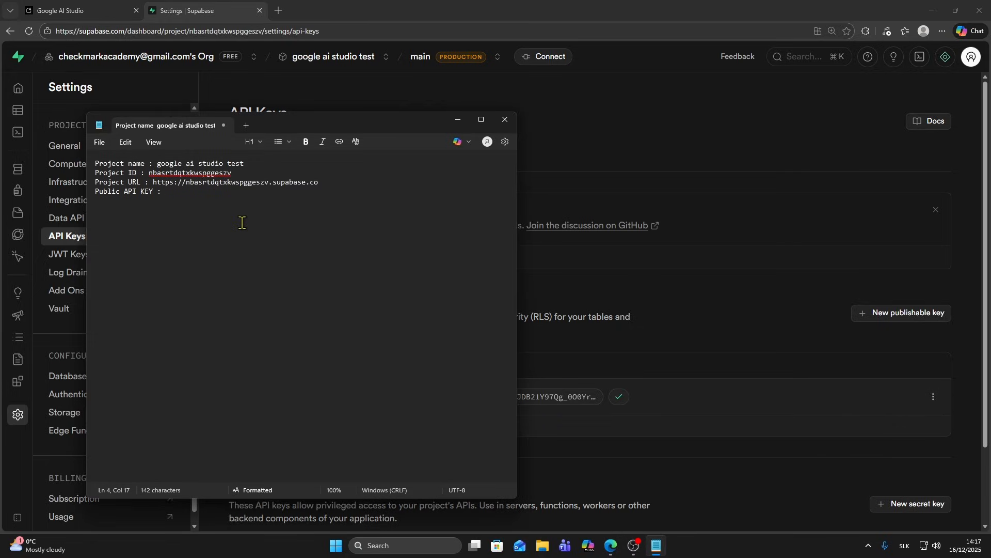
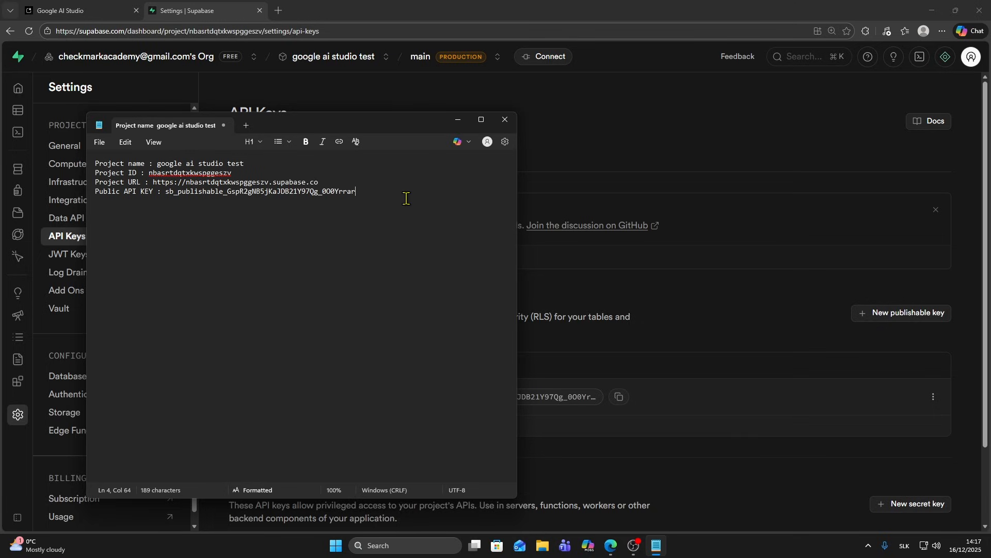
pyautogui.press('ctrl+a')
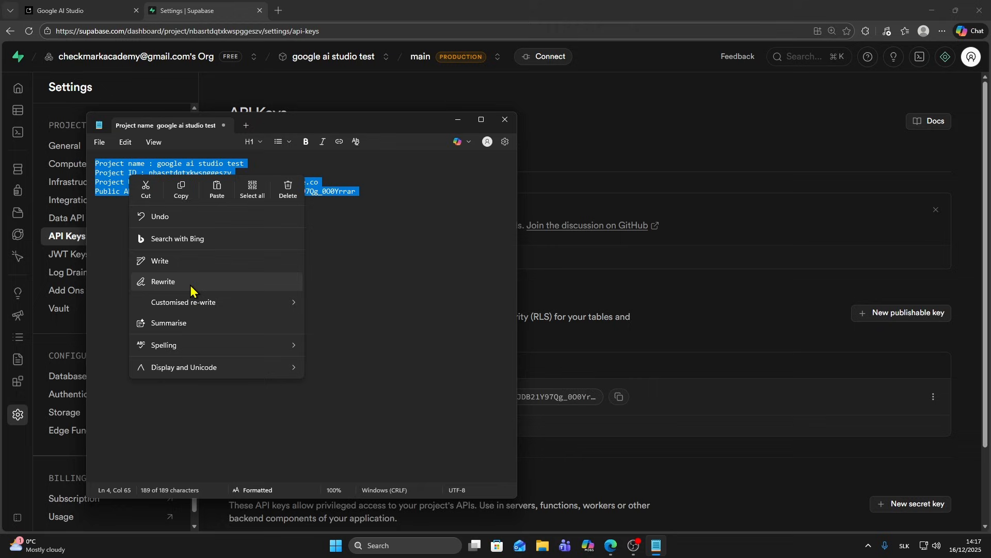
pyautogui.click(196, 200)
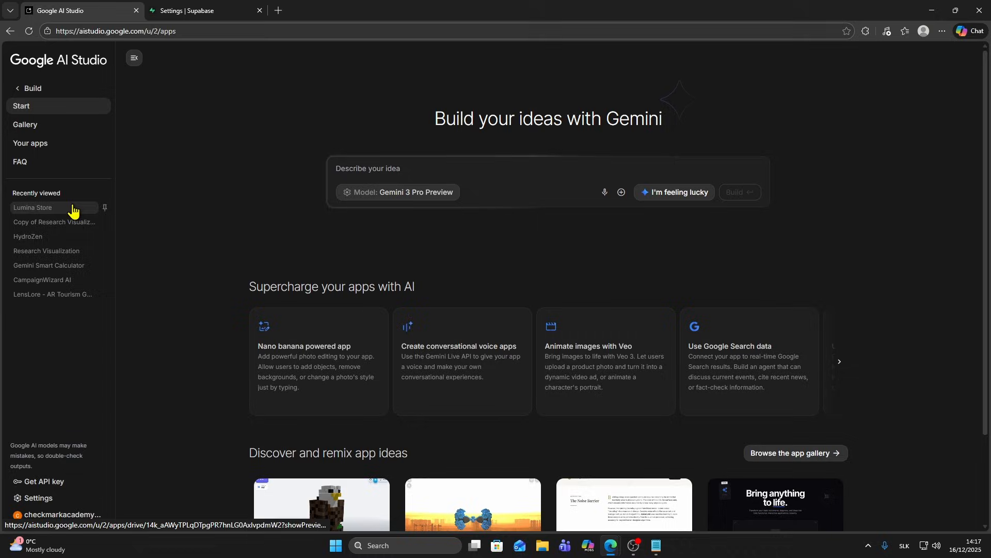
# In Lumina Store, send the assistant a request to connect the order form to Supabase.
pyautogui.click(33, 209)
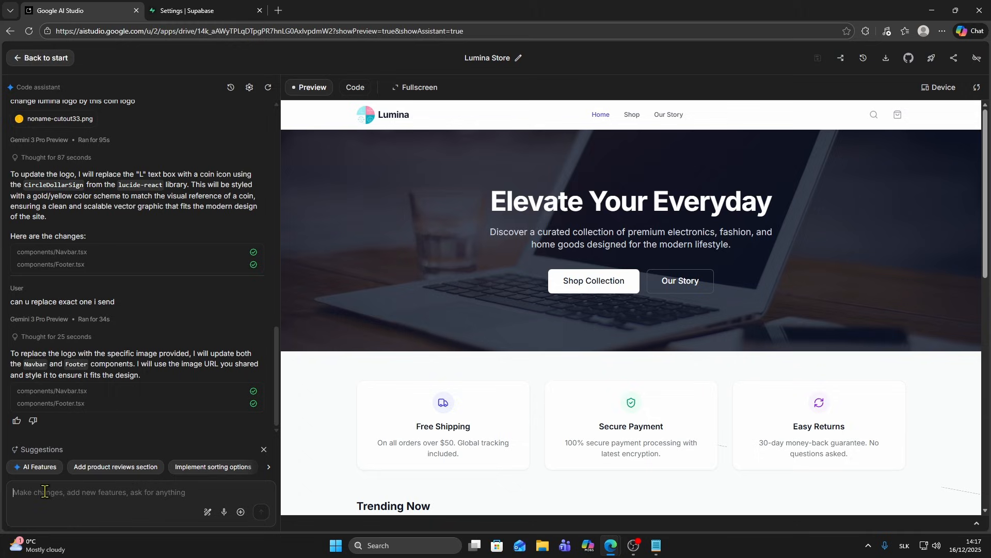
pyautogui.write('I want to connect my website order form to Supabase.')
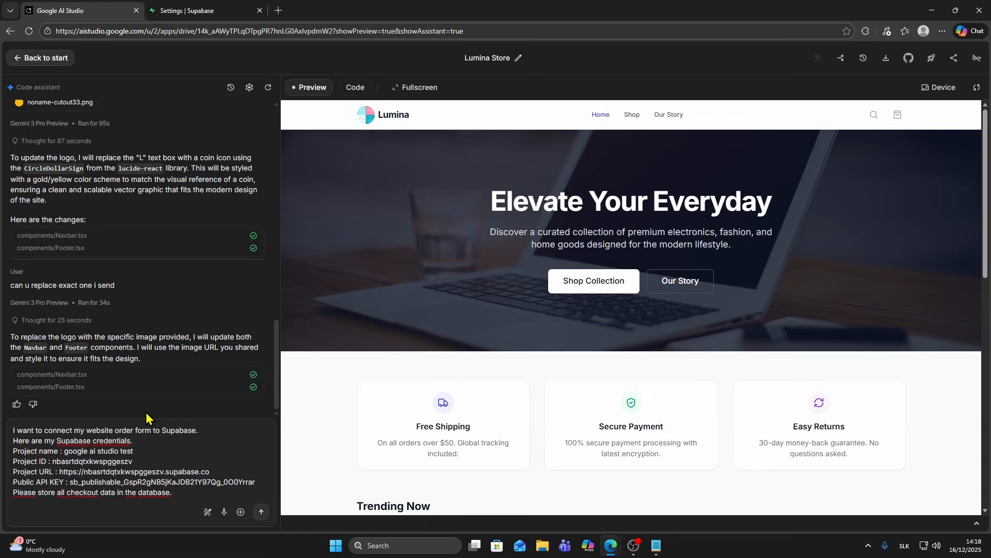
pyautogui.moveTo(260, 512)
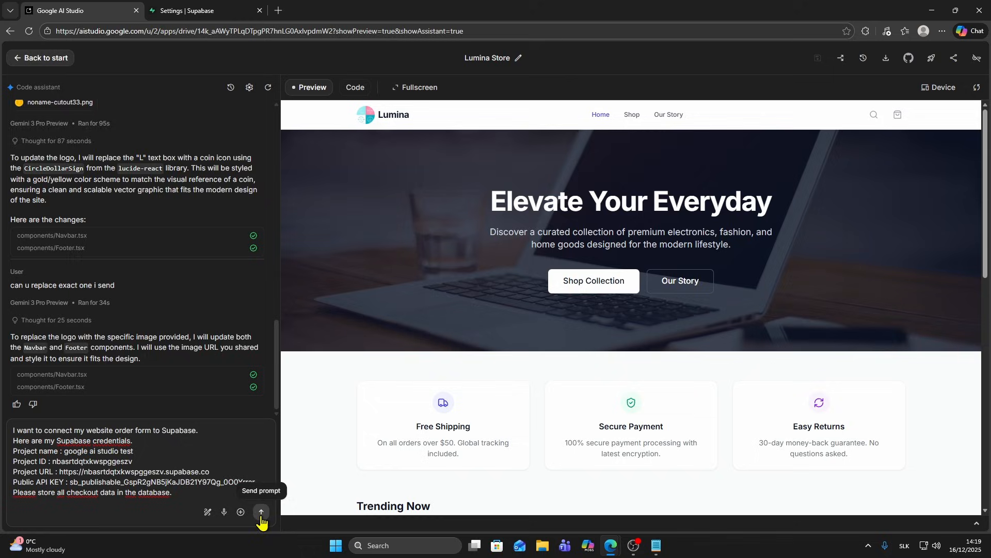
pyautogui.click(260, 512)
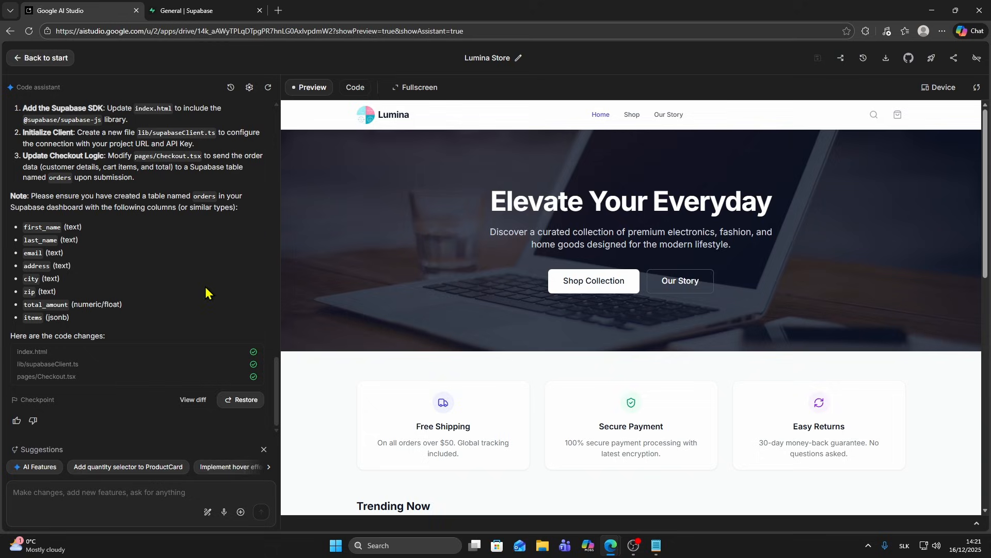
pyautogui.moveTo(205, 290)
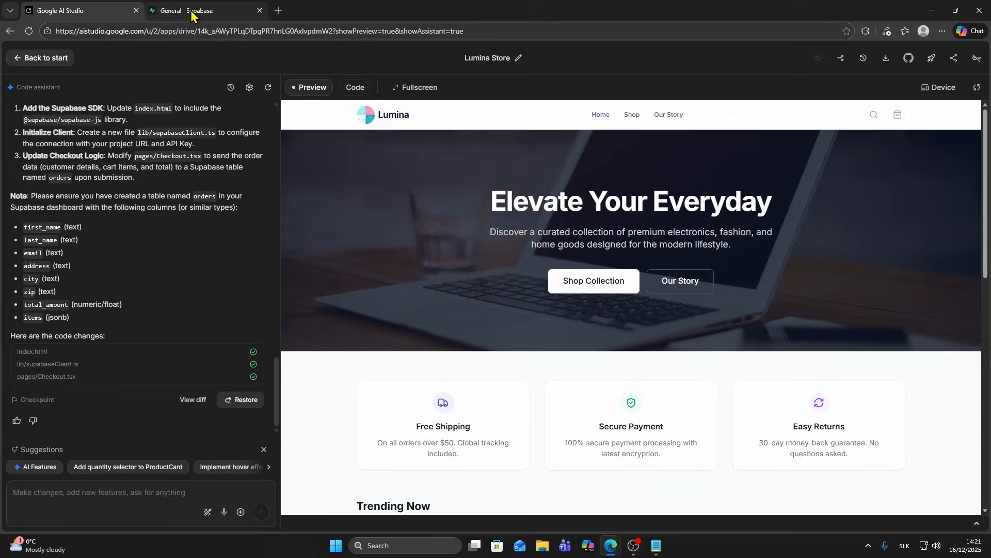
# Confirm in Supabase's Schema Visualizer that the public schema has no tables, then return to AI Studio.
pyautogui.click(197, 10)
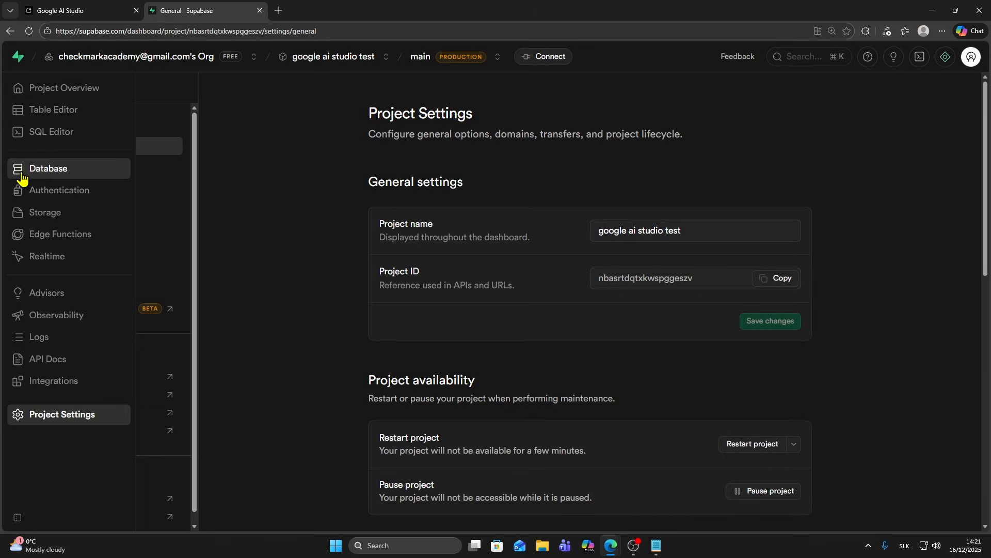
pyautogui.click(48, 169)
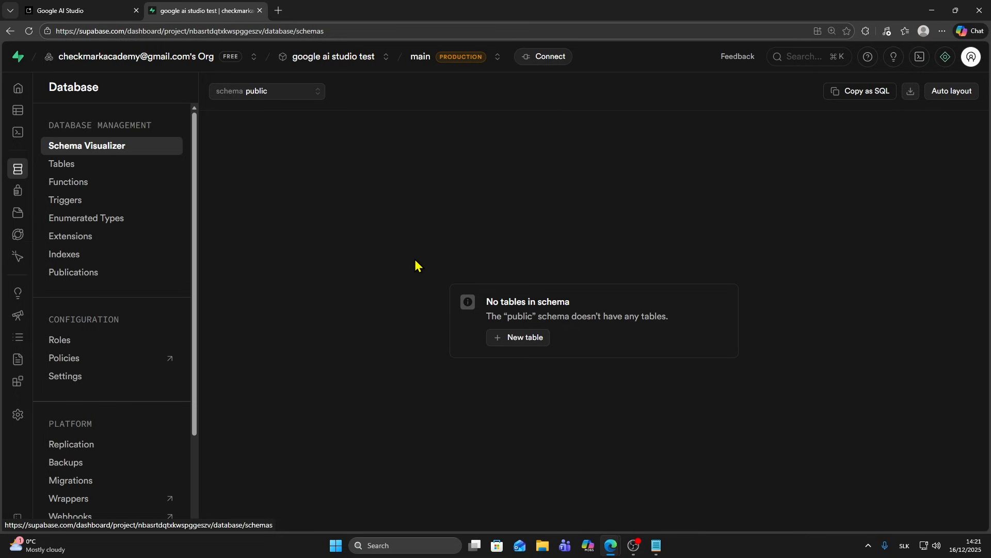
pyautogui.moveTo(244, 192)
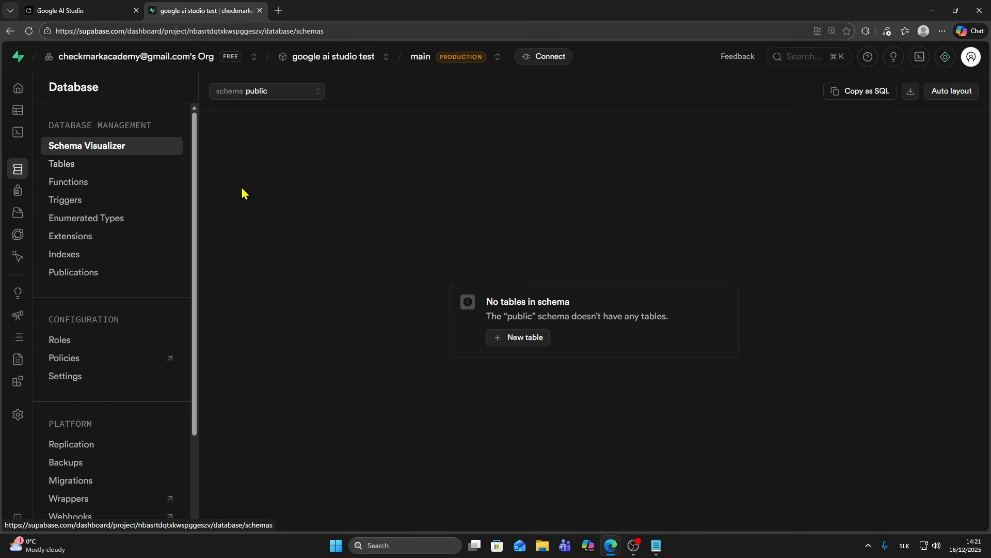
pyautogui.click(69, 10)
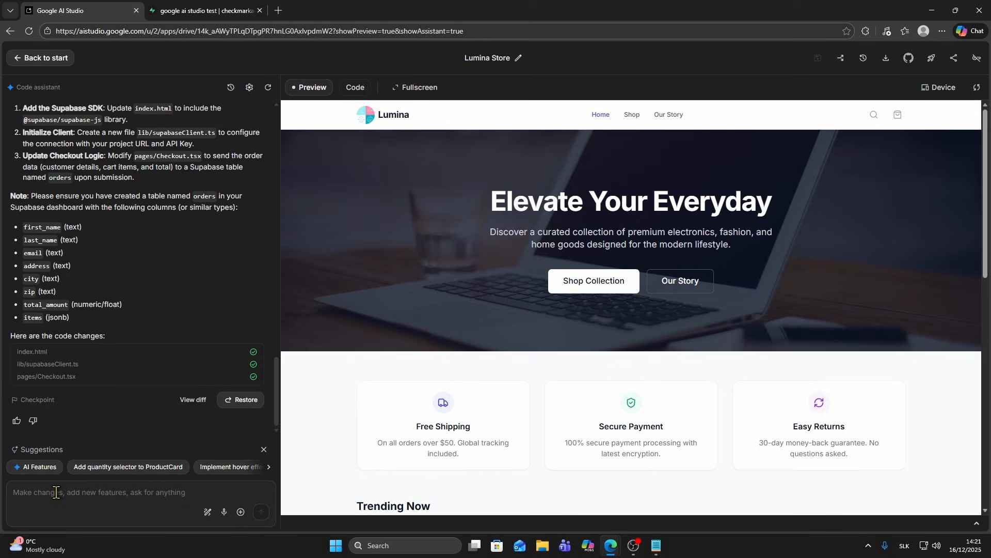
# Request SQL for an orders table with name, email, address, product, total fields, and copy it.
pyautogui.write('generate SQL for an orders table with fields like name, email, address, product, total amount, and date.')
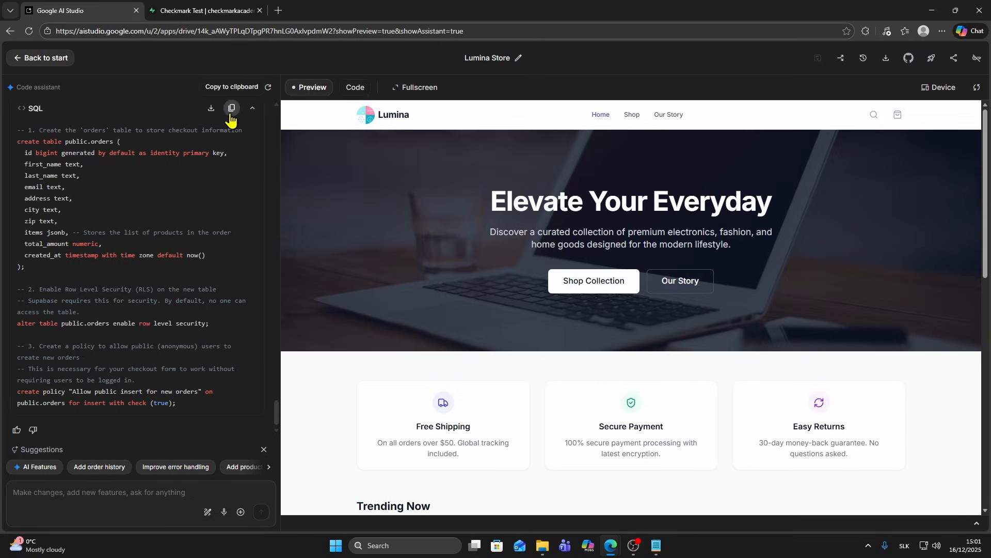
pyautogui.click(231, 108)
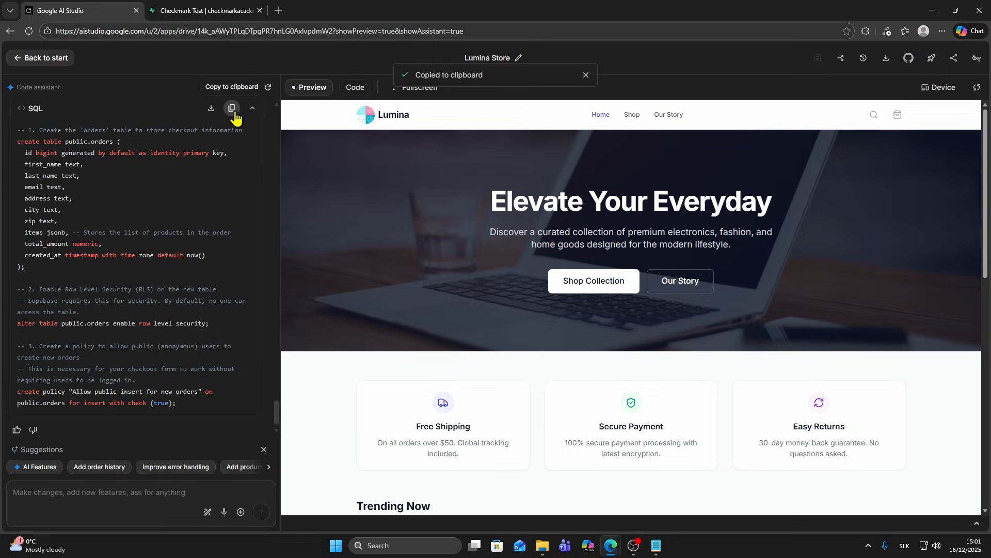
pyautogui.click(203, 11)
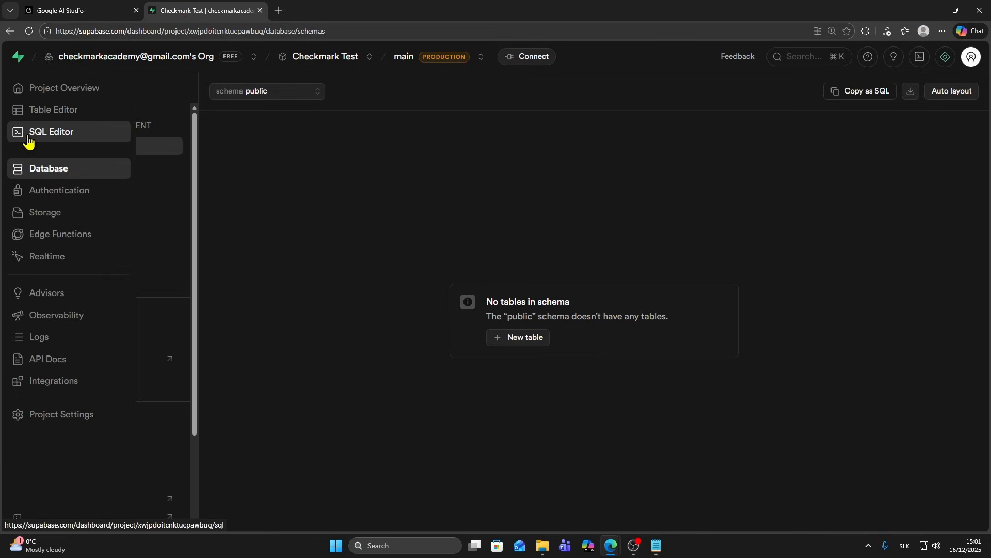
# Run the copied orders table SQL with row level security and insert policy in SQL Editor.
pyautogui.click(50, 132)
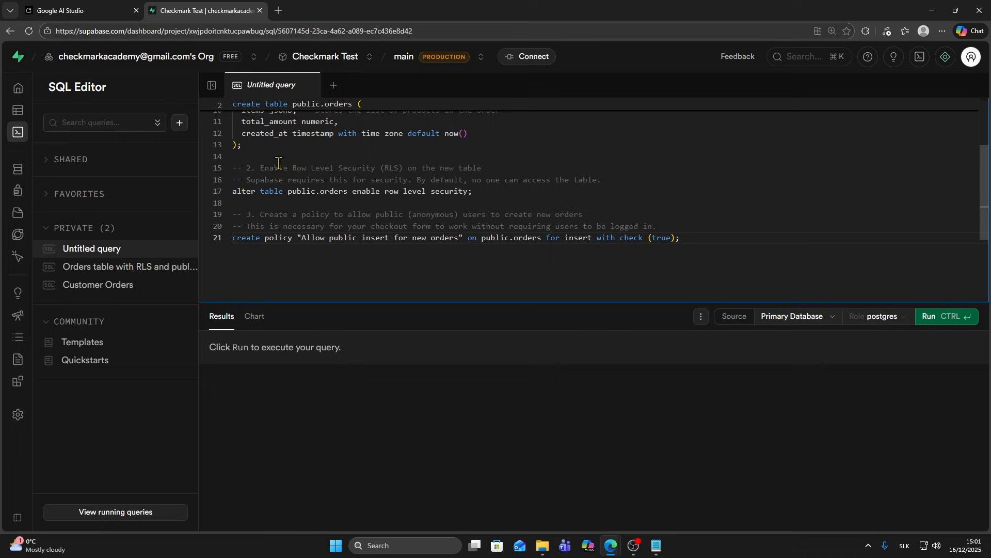
pyautogui.click(929, 316)
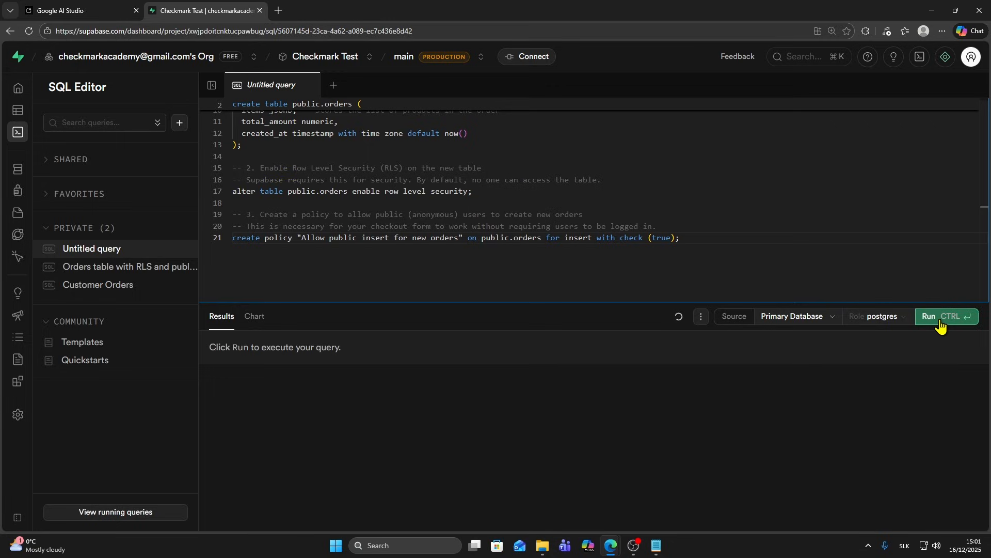
pyautogui.click(942, 316)
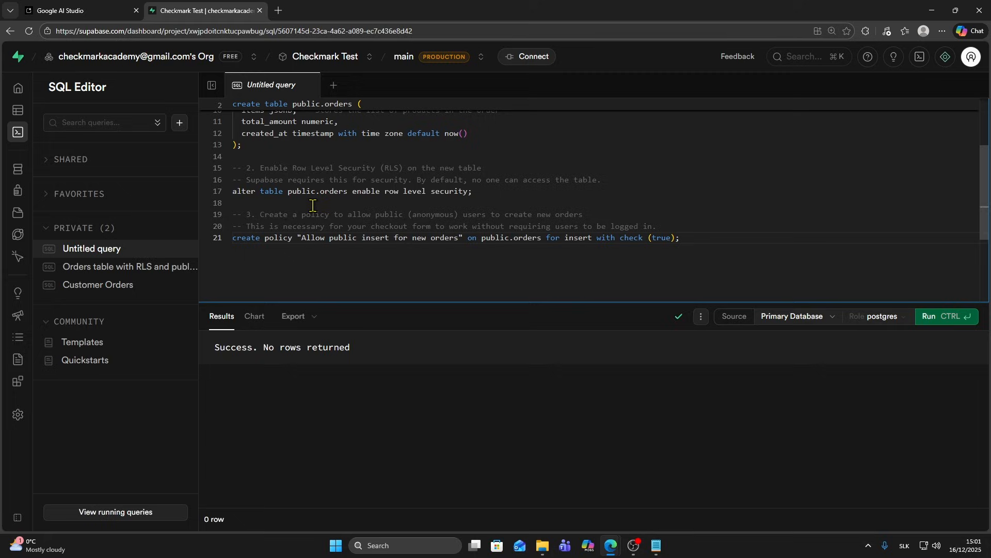
pyautogui.moveTo(56, 172)
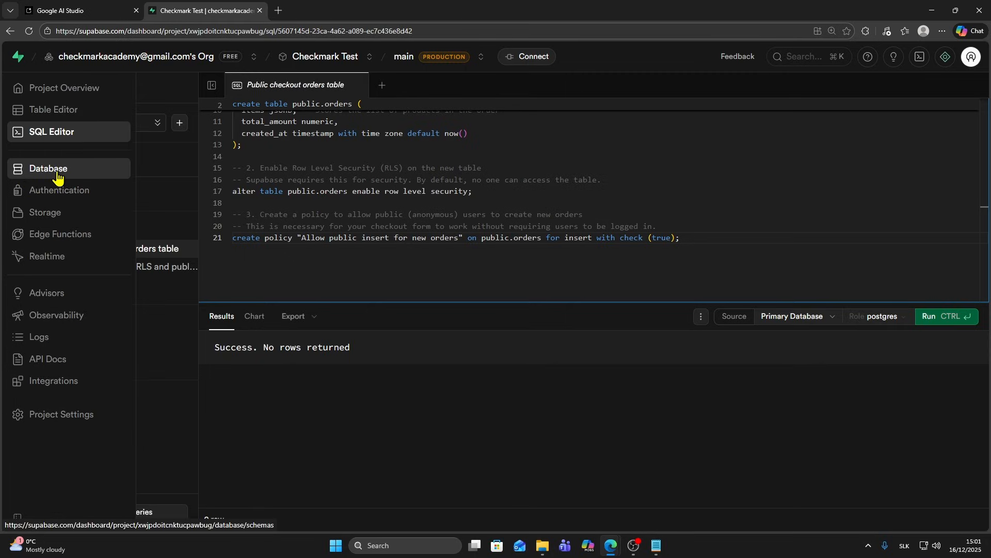
# Open the empty orders table from the Database schema view in Table Editor.
pyautogui.click(48, 168)
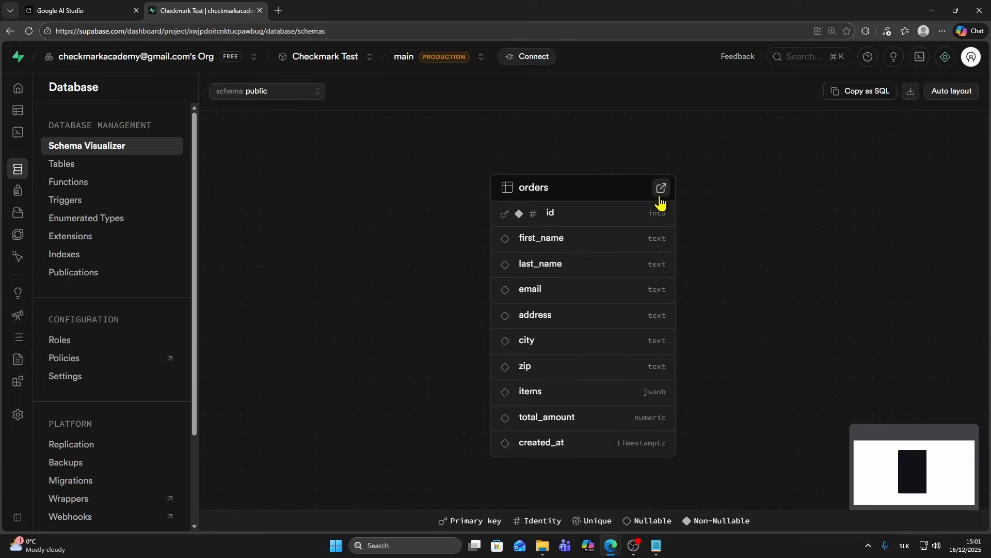
pyautogui.click(660, 187)
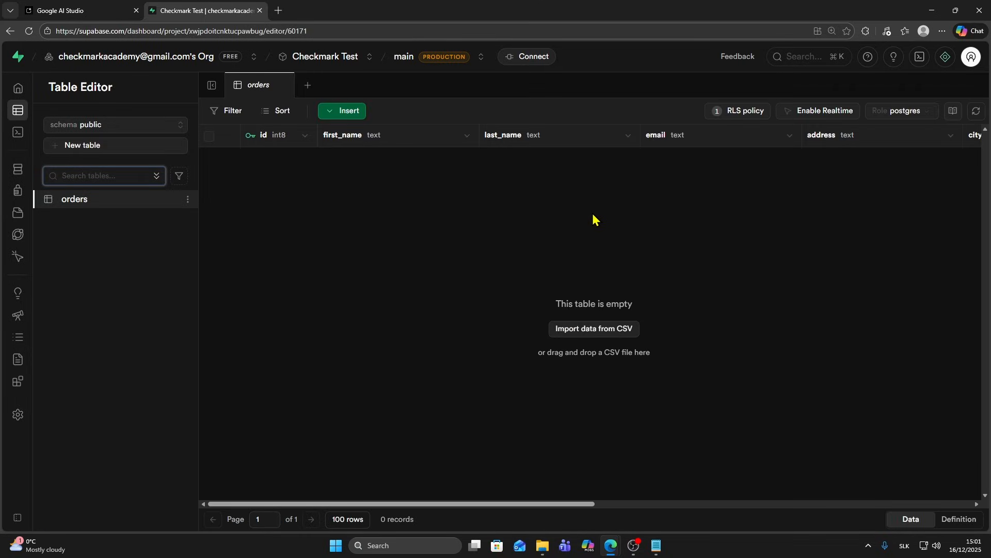